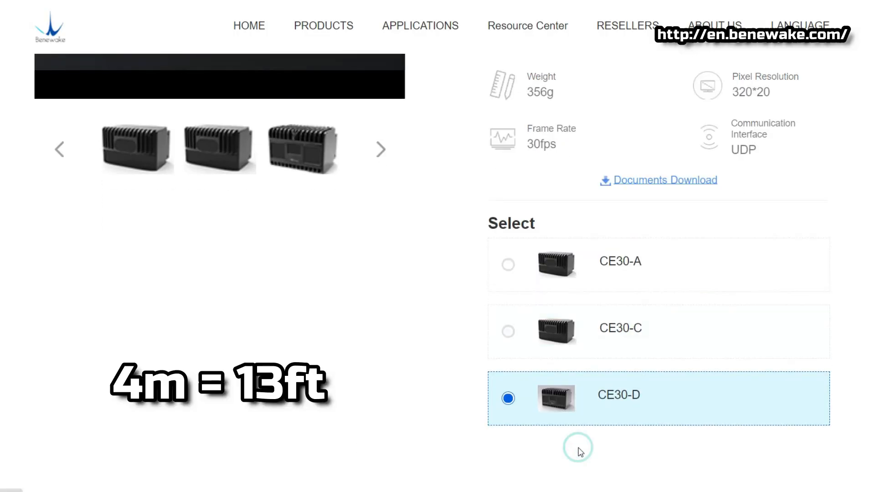
- Launch CE30_upgrade_sdk.exe and enter the sensor IP 192.168.0.80 at its prompt
{"action": "scroll", "scroll_direction": "down", "scroll_amount": 3}
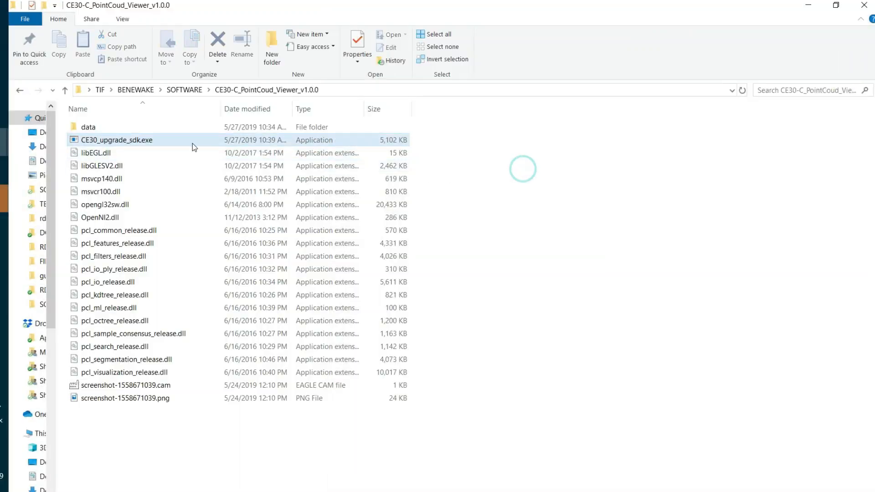
{"action": "double_click", "coordinate": [118, 139]}
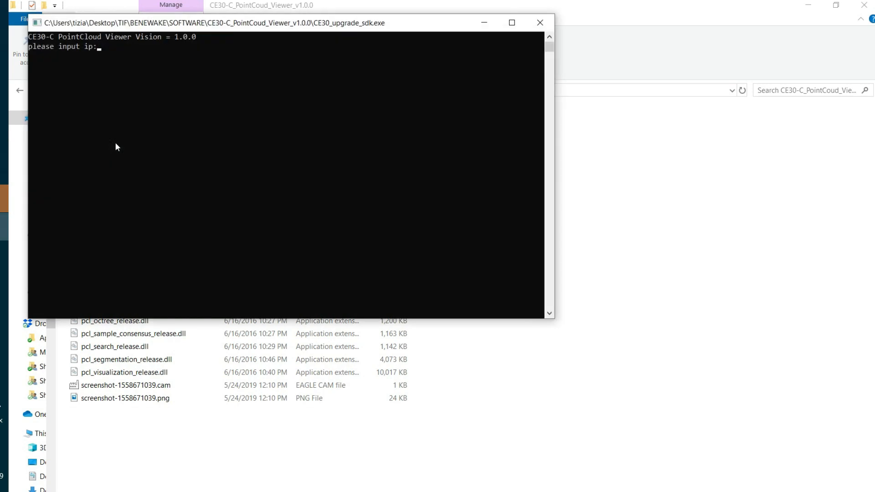
{"action": "type", "text": "192"}
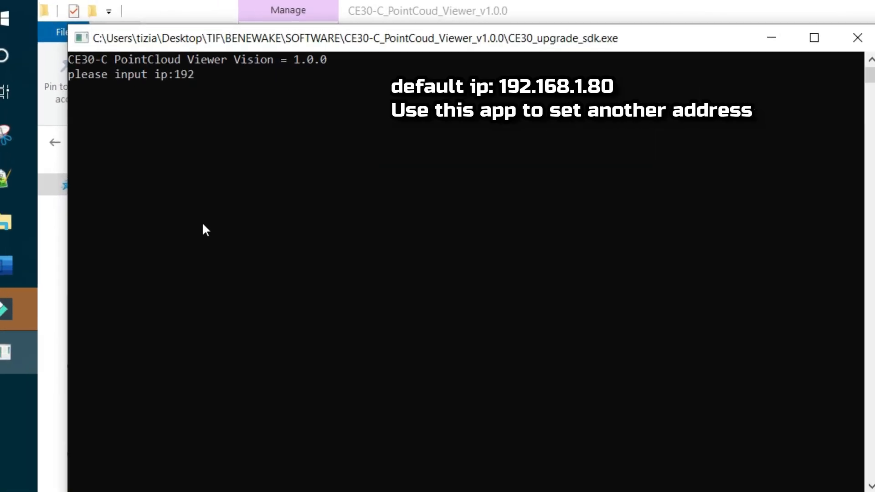
{"action": "type", "text": "."}
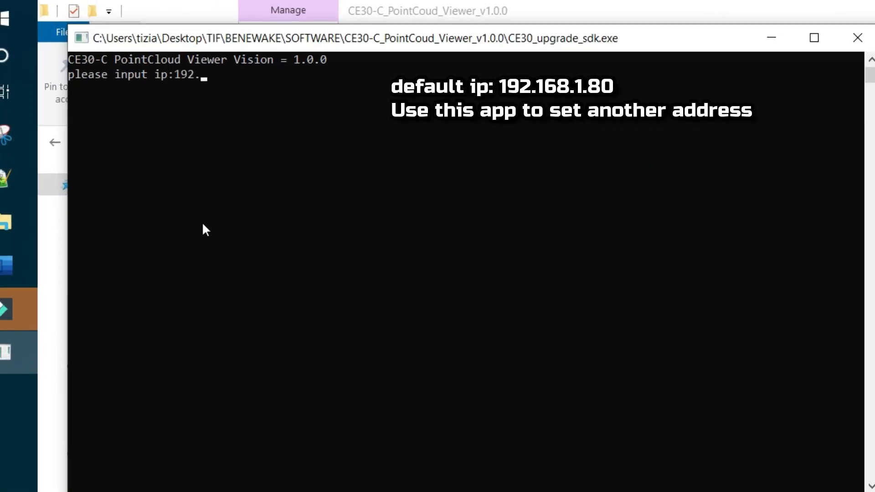
{"action": "type", "text": "168.0.80"}
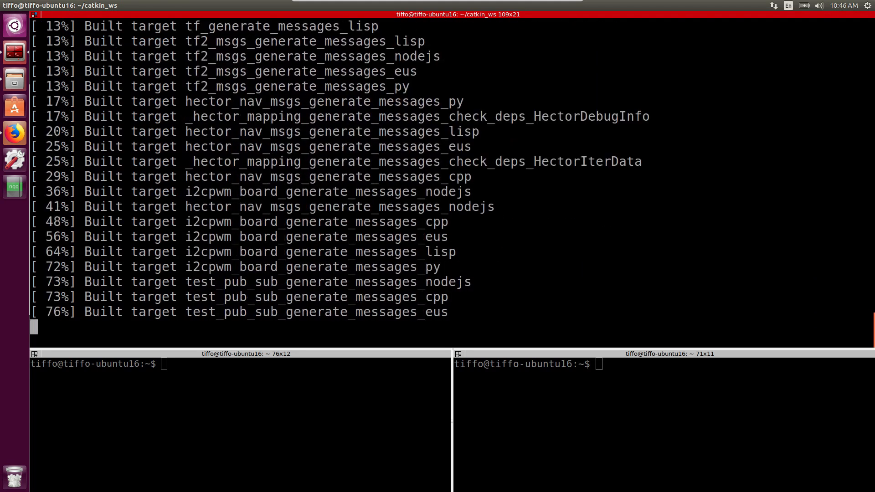
- Source devel/setup.bash in the catkin_ws terminal after the build completes
{"action": "type", "text": "source devel/setup."}
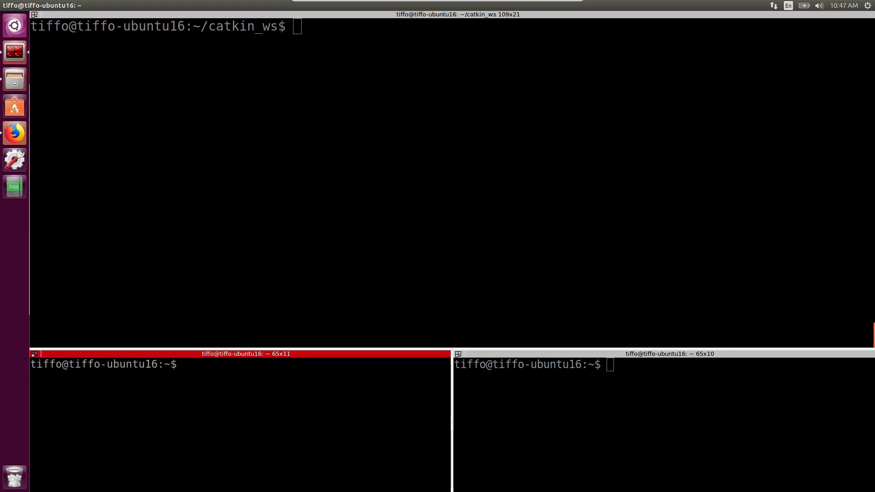
- Start roscore, launch the ce30c_driver benewake_ce30c node, then begin 'rosrun rviz'
{"action": "type", "text": "roscore"}
{"action": "left_click", "coordinate": [664, 364]}
{"action": "type", "text": "roslaunch"}
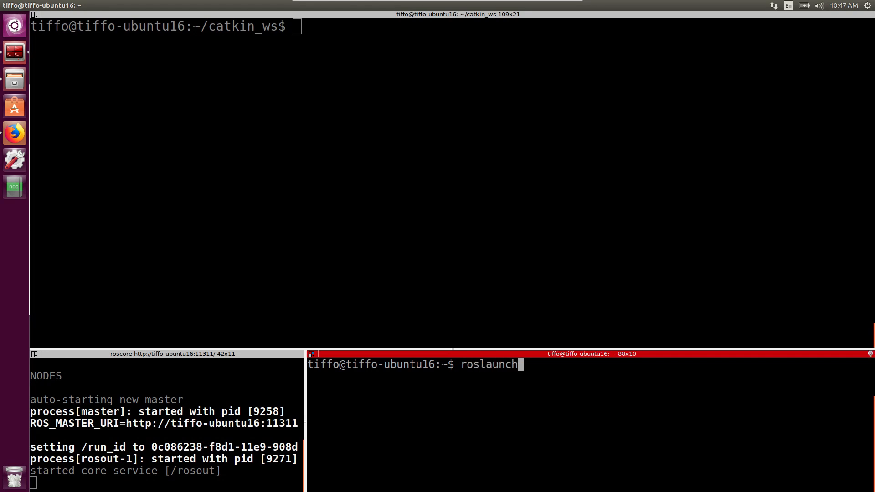
{"action": "type", "text": "ce30c_driver"}
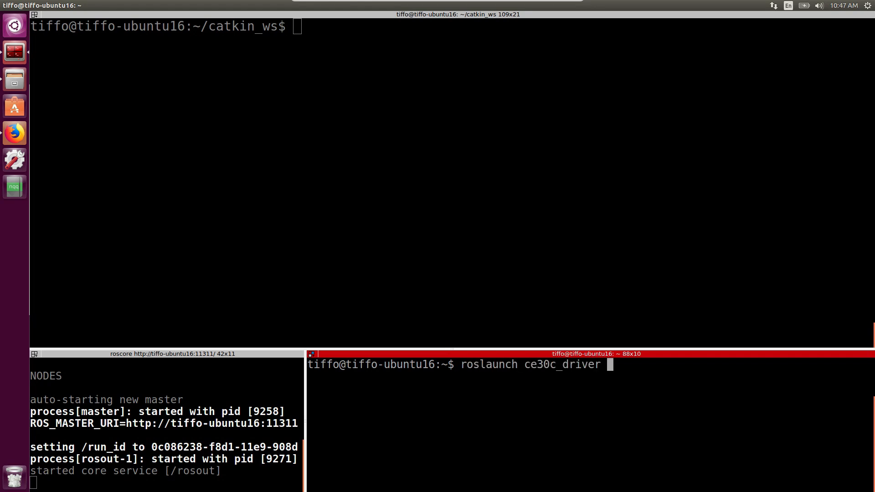
{"action": "type", "text": "benewake_ce30c"}
{"action": "left_click", "coordinate": [452, 26]}
{"action": "type", "text": "rostopic list"}
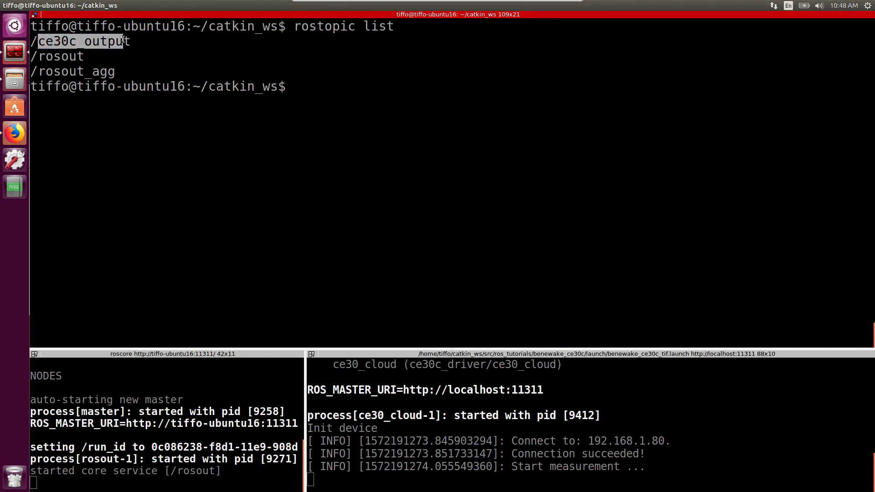
{"action": "type", "text": "r"}
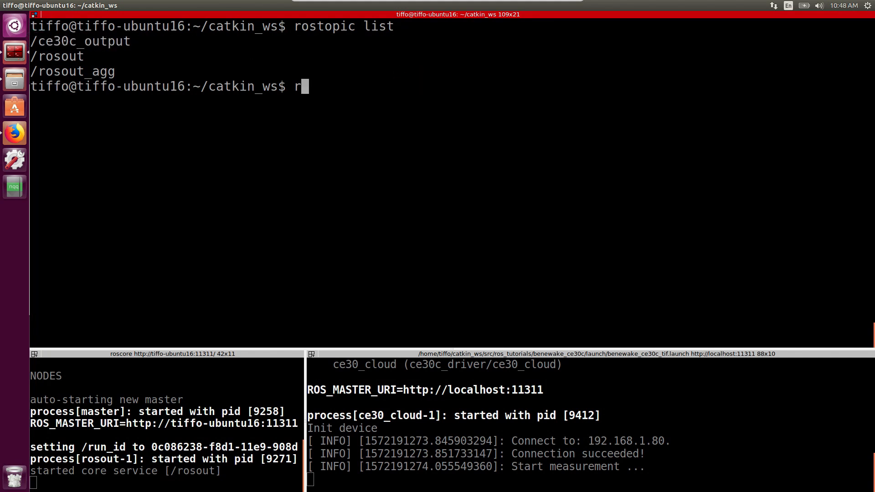
{"action": "type", "text": "osrun rviz"}
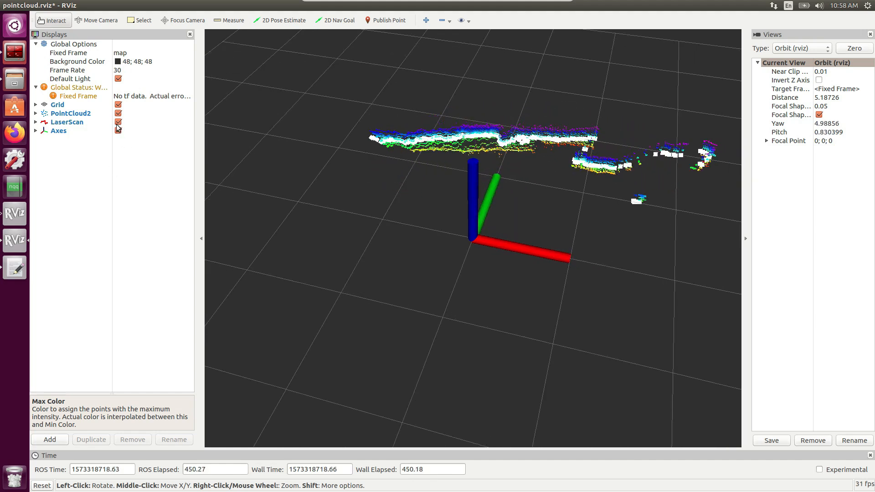
{"action": "left_click", "coordinate": [117, 130]}
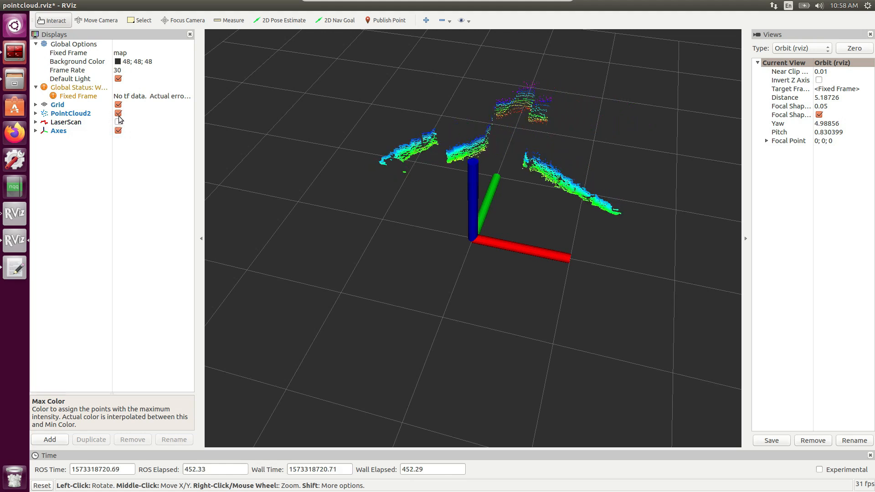
{"action": "left_click", "coordinate": [117, 121]}
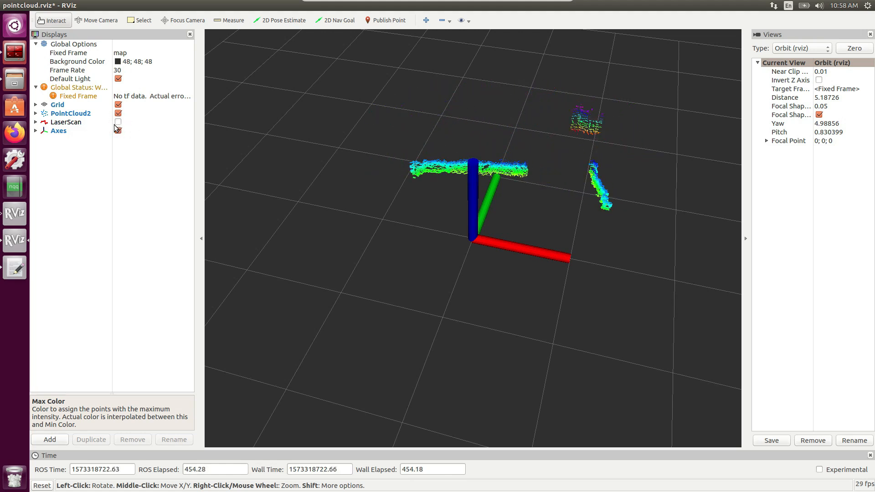
{"action": "left_click", "coordinate": [117, 121]}
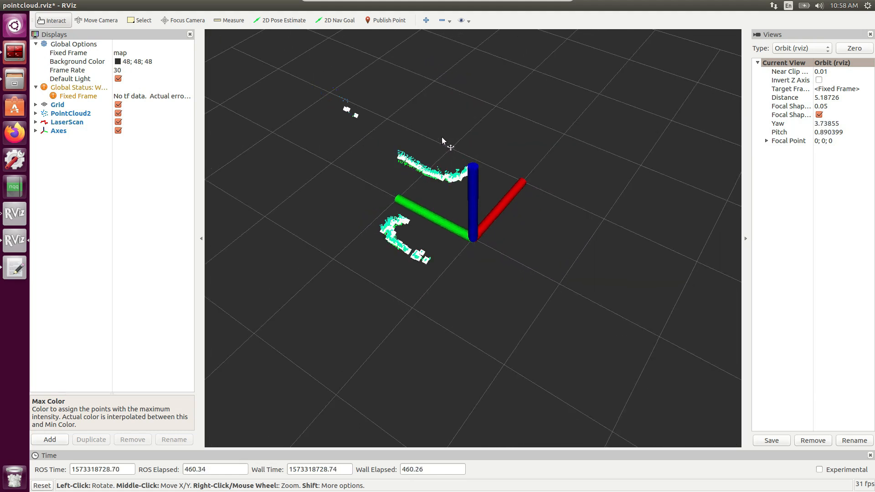
{"action": "left_click_drag", "start_coordinate": [441, 139], "coordinate": [384, 115]}
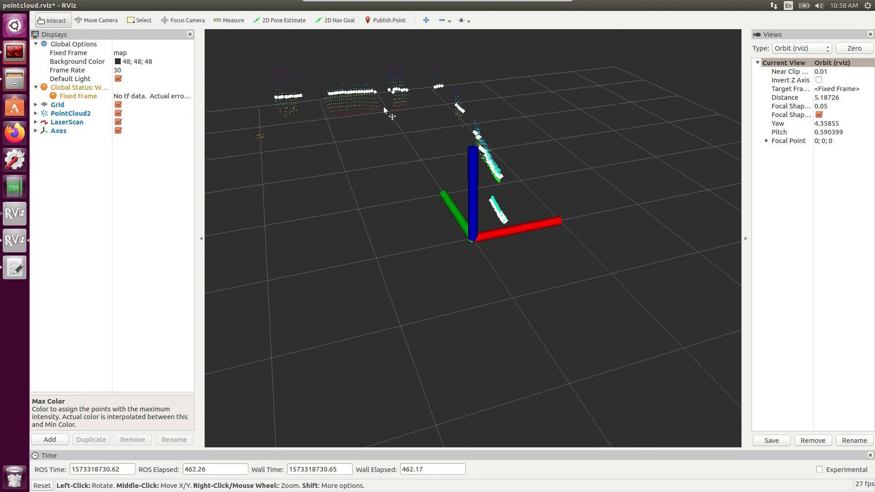